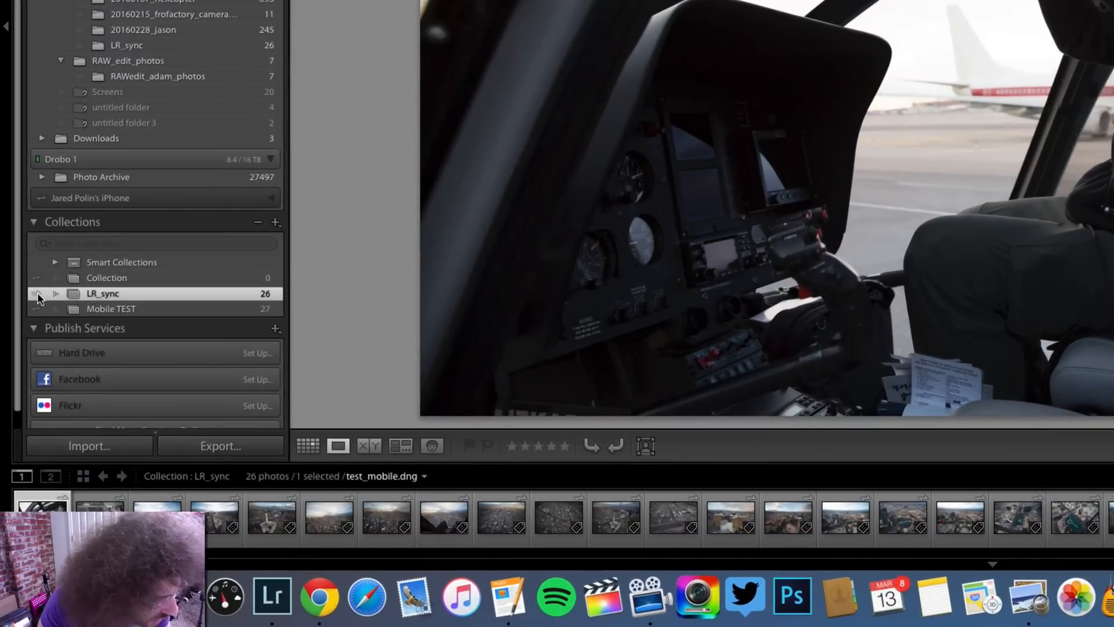
mouse_move(174, 298)
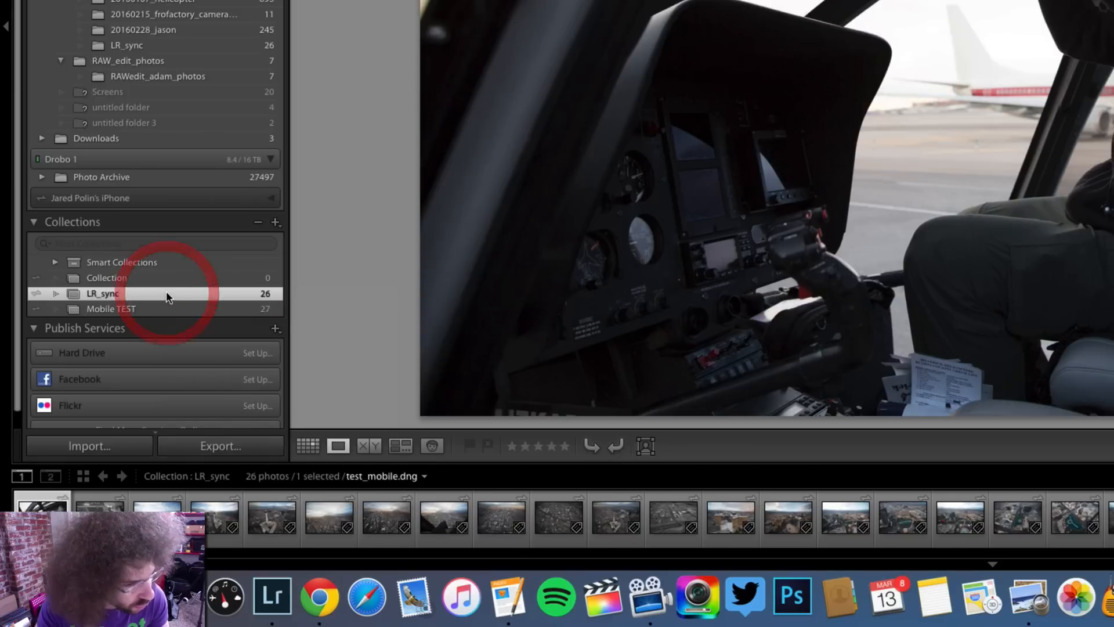
Step: Check the LR_sync collection's context menu for 'Sync with Lightroom mobile' being ticked
right_click(102, 293)
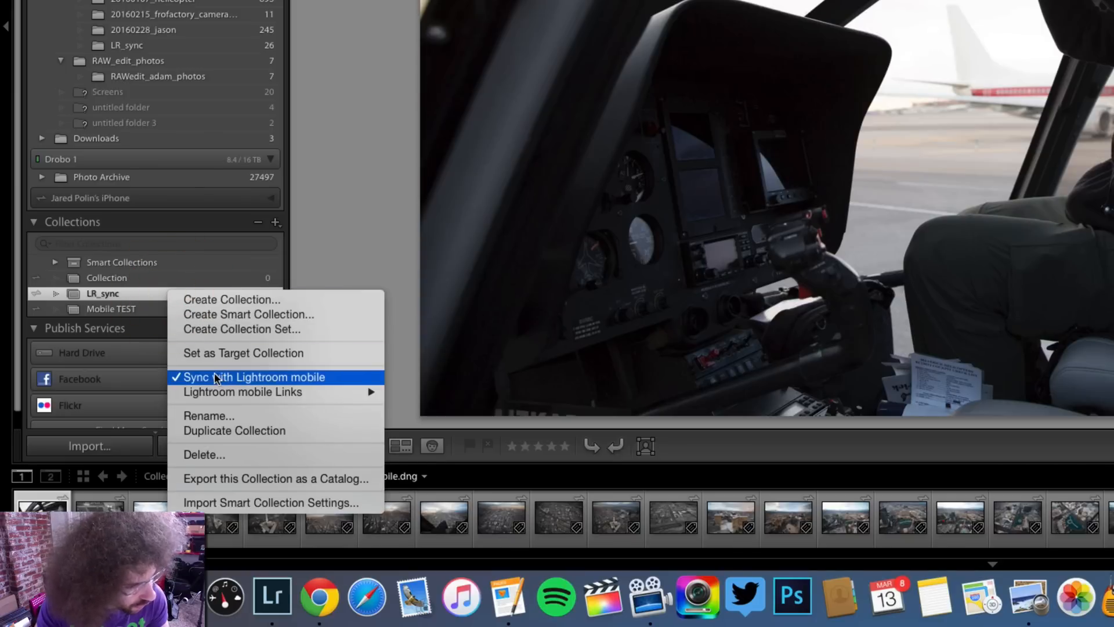
mouse_move(879, 211)
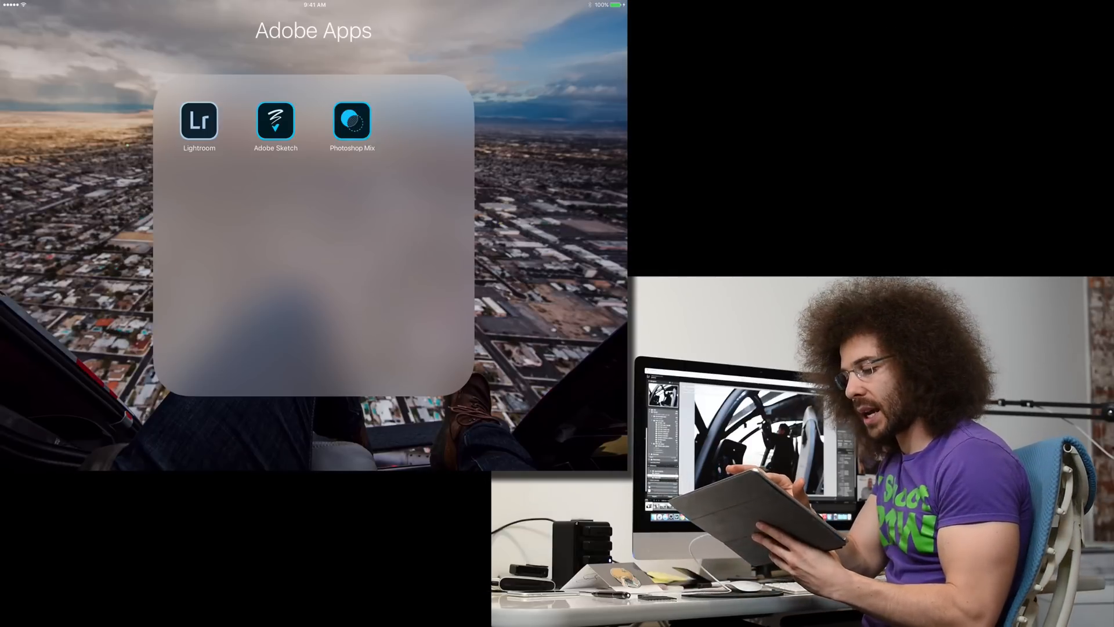
Step: Launch Lightroom mobile and star-rate the cockpit and wide city aerial photos
left_click(198, 120)
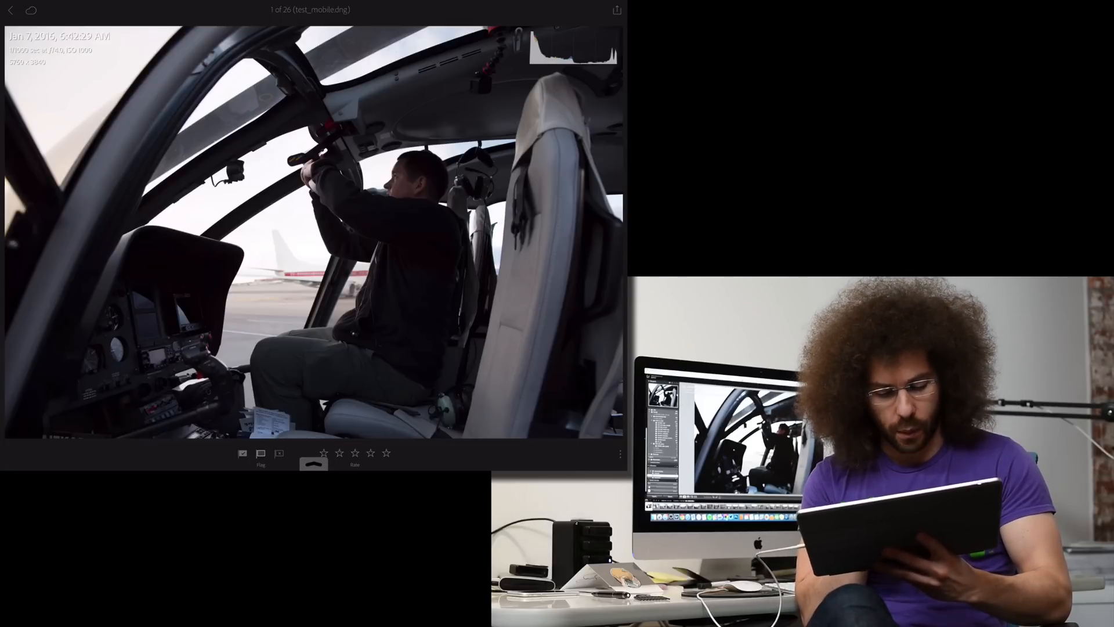
left_click(338, 453)
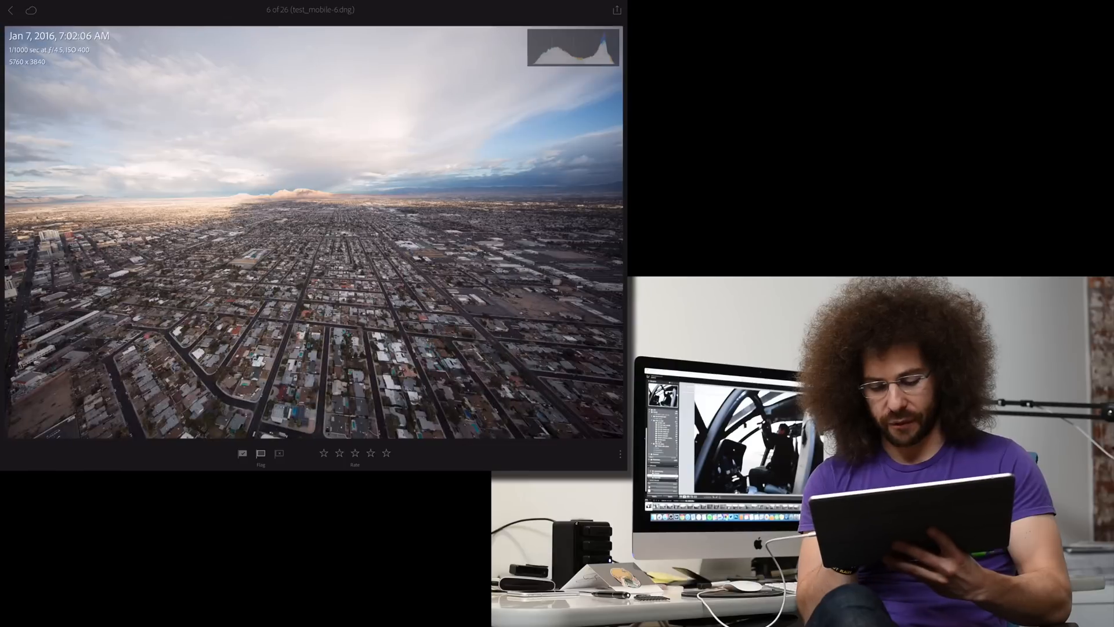
key("right")
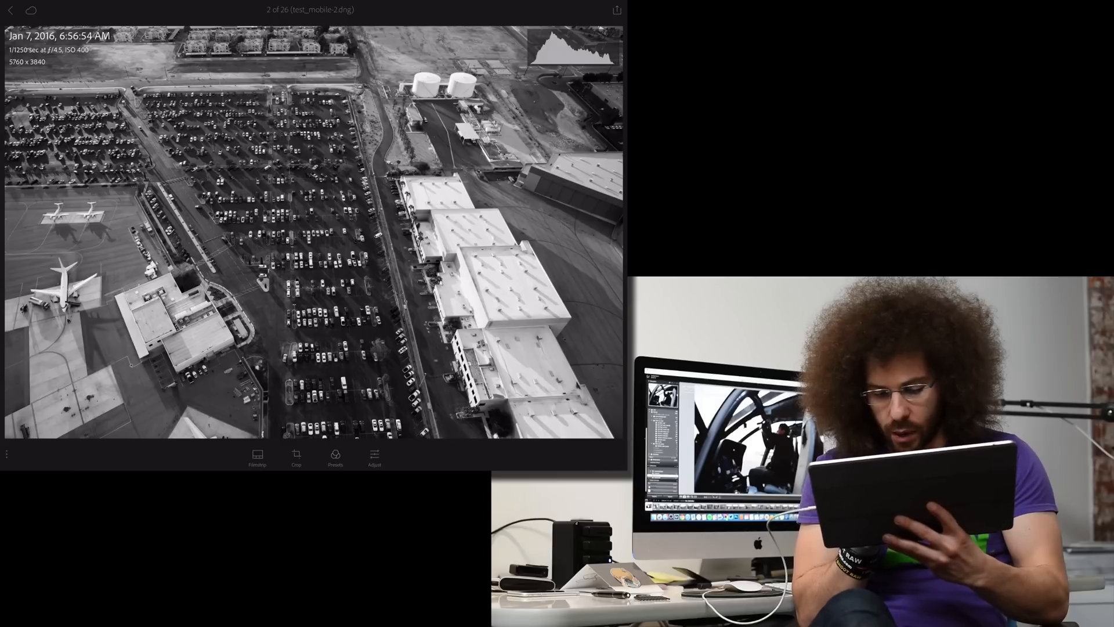
Step: Open Adjust tools on the parking lot photo to apply Black & White
left_click(373, 458)
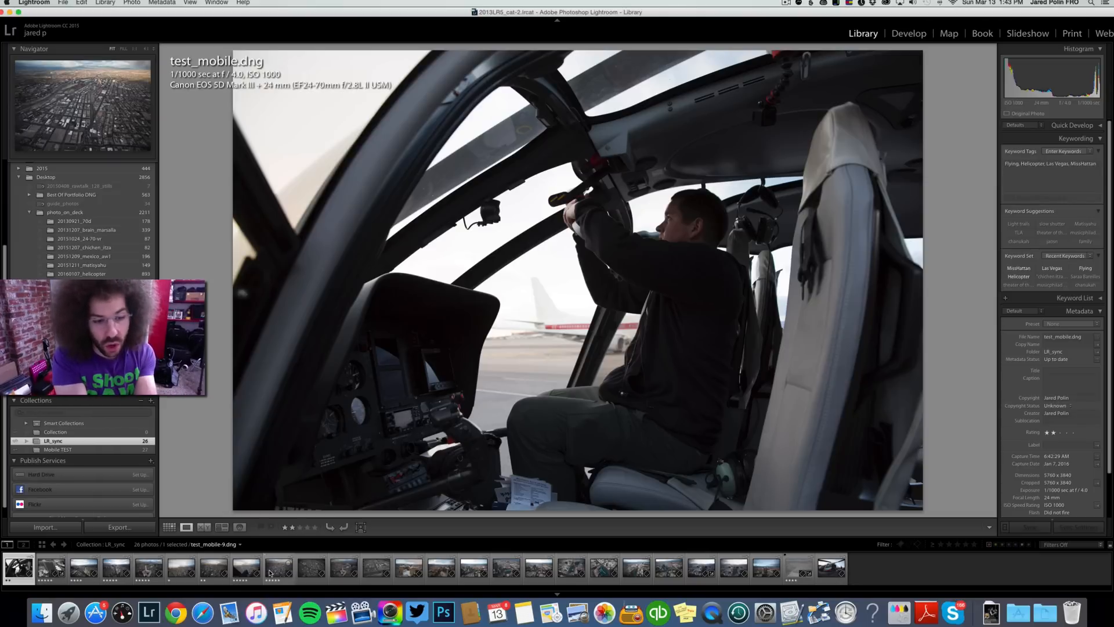
mouse_move(279, 566)
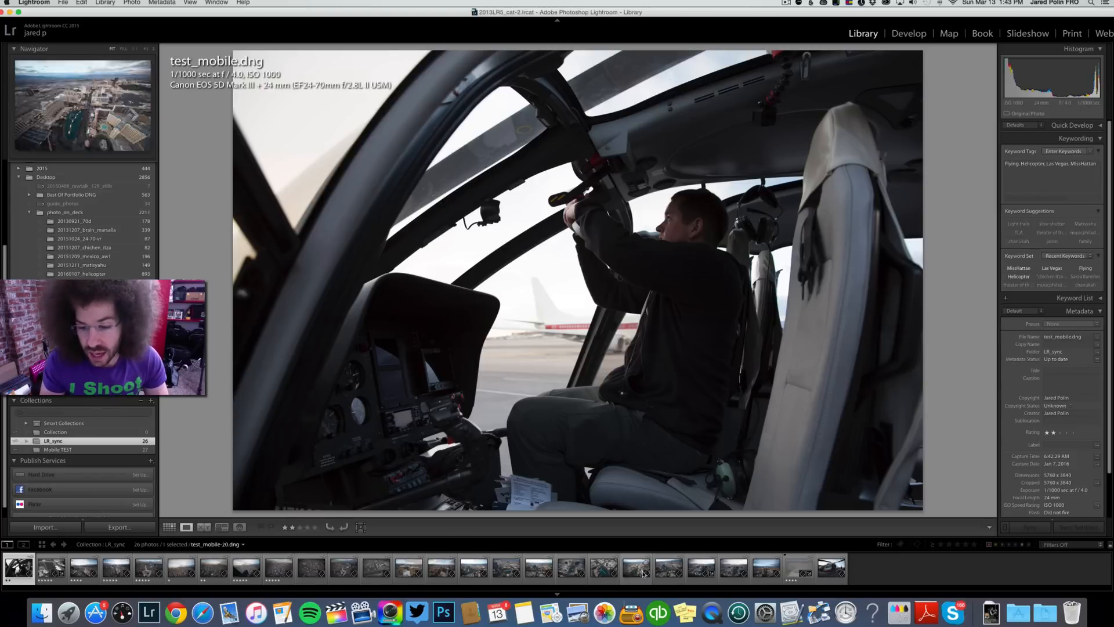
Step: Browse filmstrip ratings, select test_mobile-5.dng, and switch to the Develop module
left_click(345, 567)
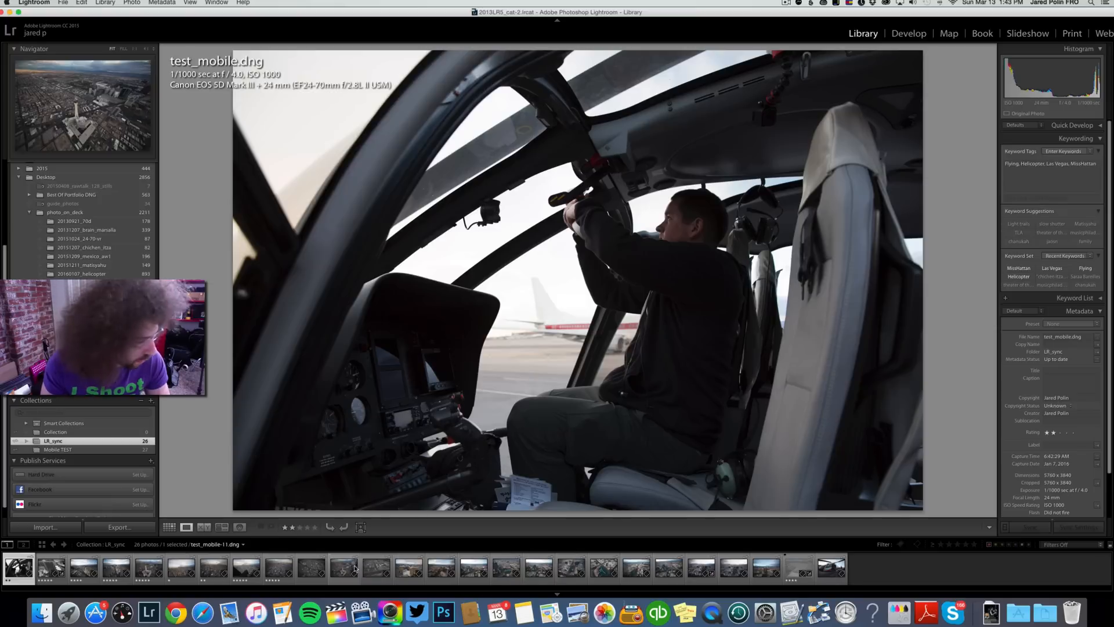
left_click(213, 569)
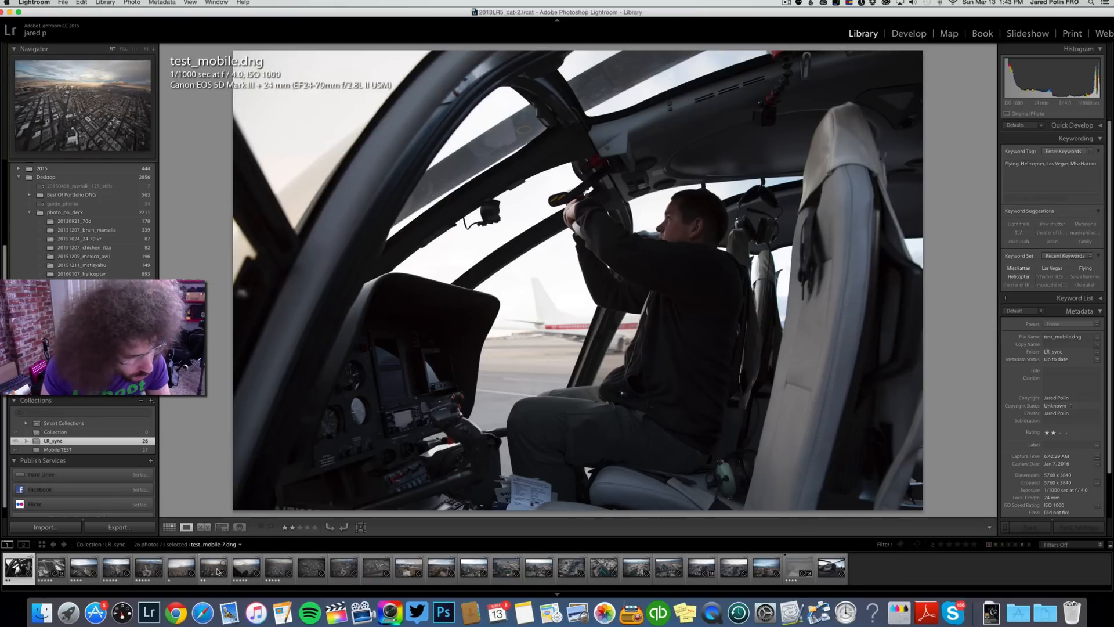
left_click(148, 568)
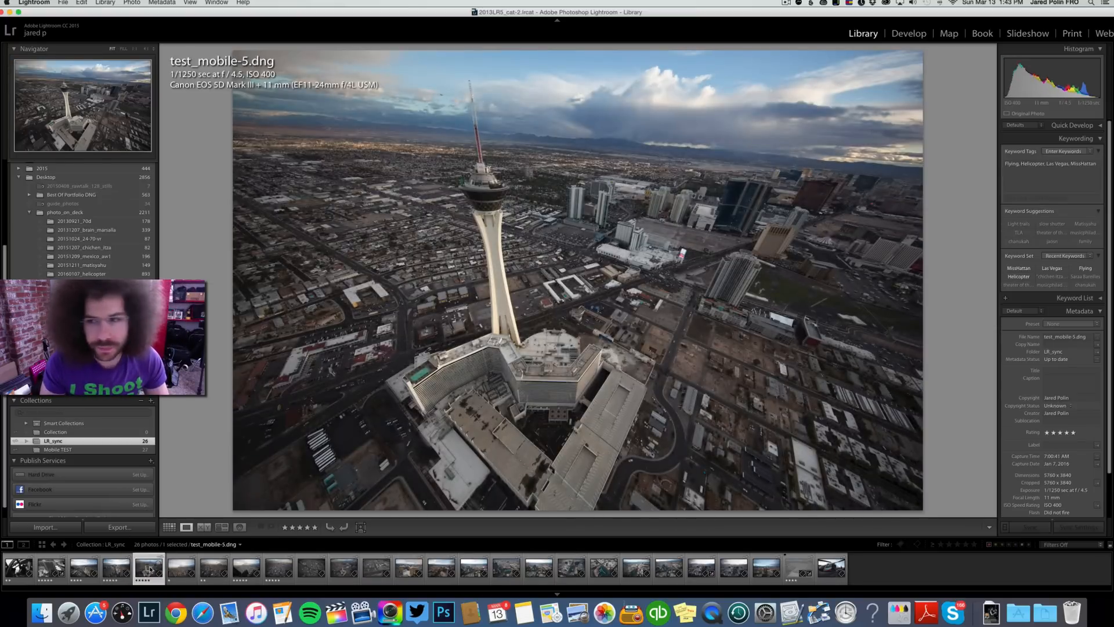
left_click(909, 34)
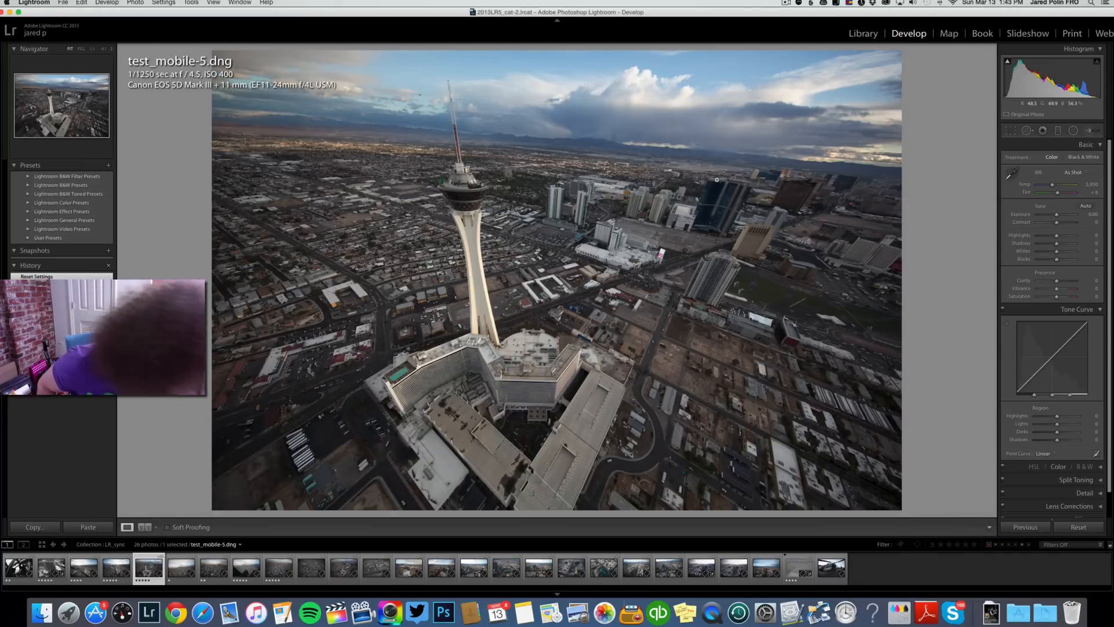
Step: View test_mobile-3.dng, filter to 4 stars and up, then select the parking lot photo
left_click(83, 567)
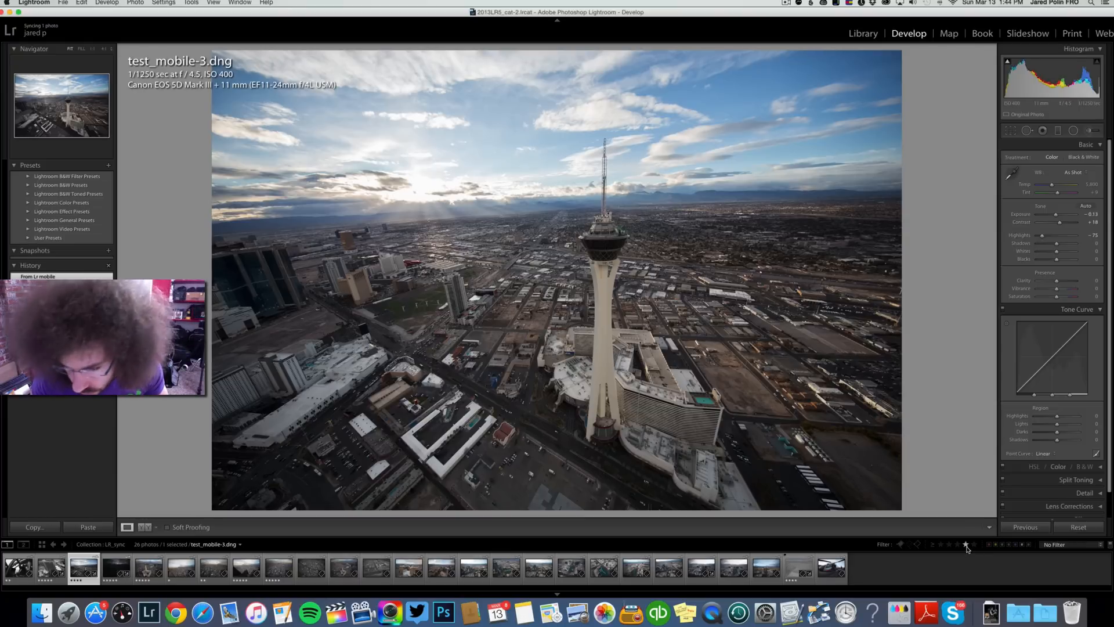
left_click(964, 544)
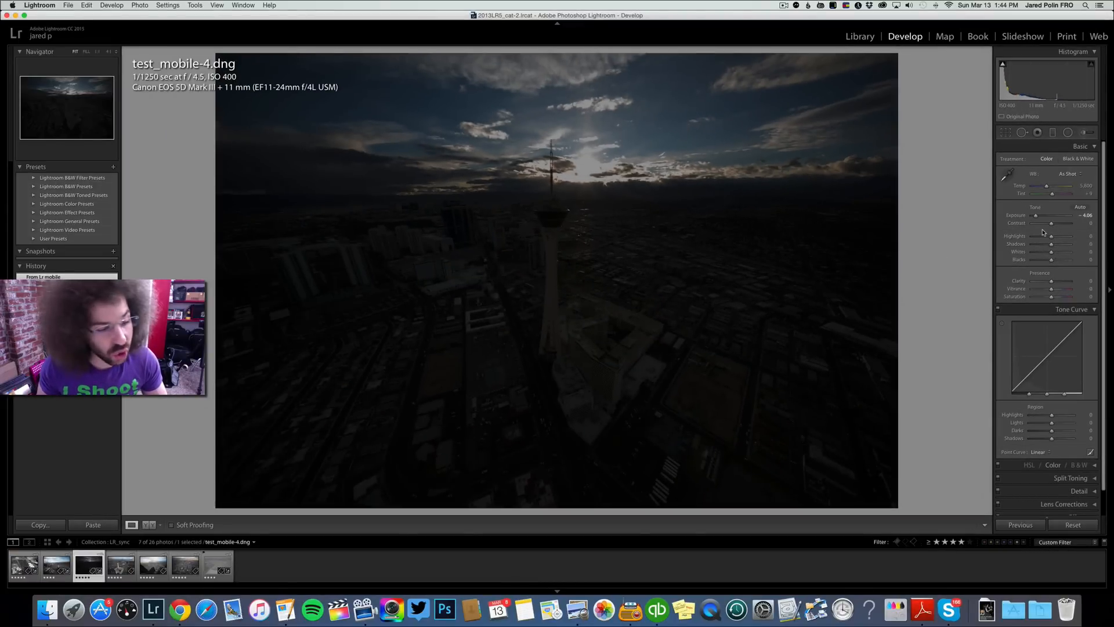
left_click(23, 565)
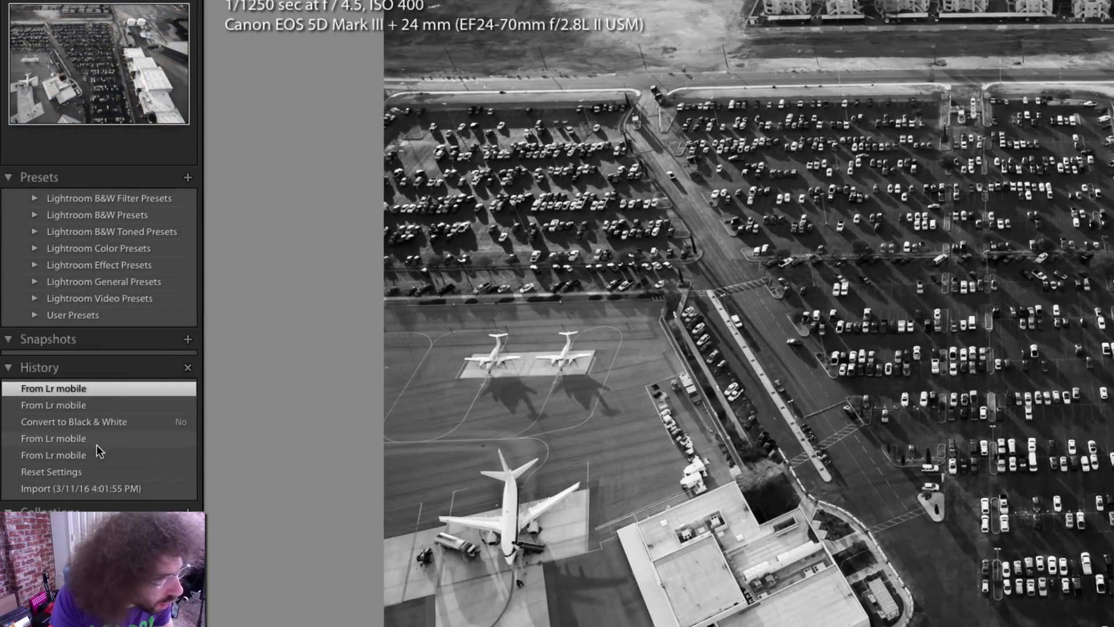
mouse_move(157, 447)
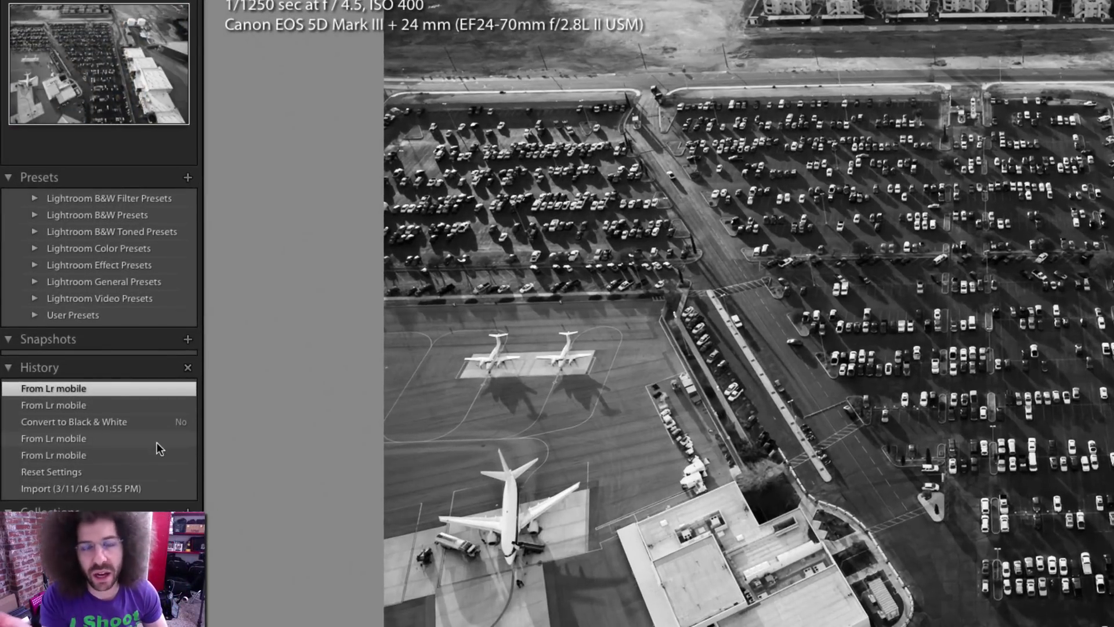